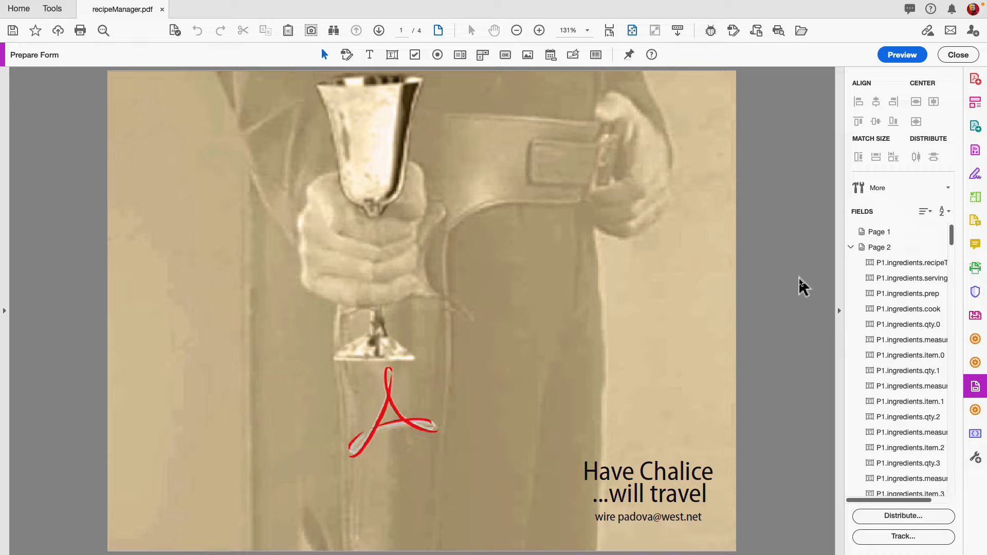
# Step: Bring page 2 of recipeManager.pdf into view with its recipe form fields labelled
pyautogui.click(397, 30)
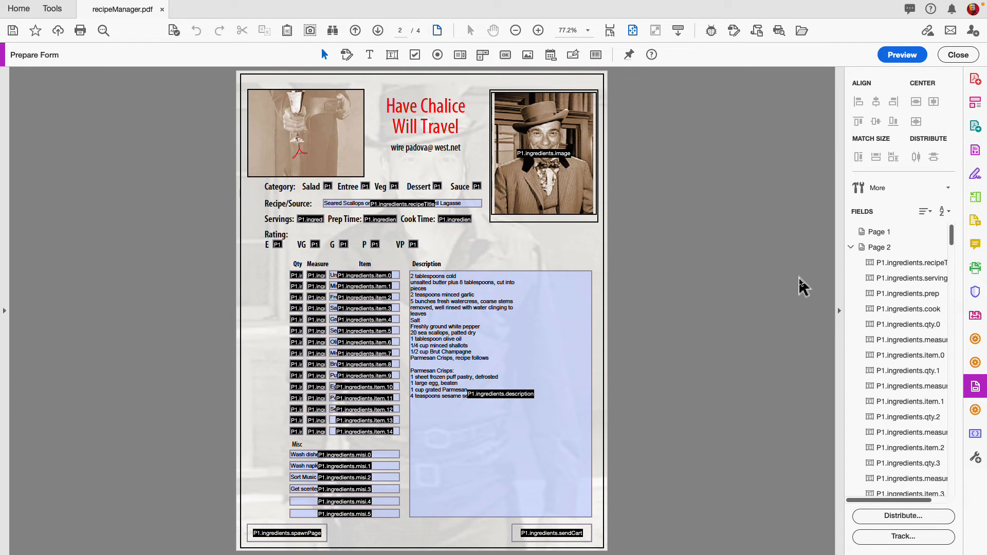
pyautogui.moveTo(639, 264)
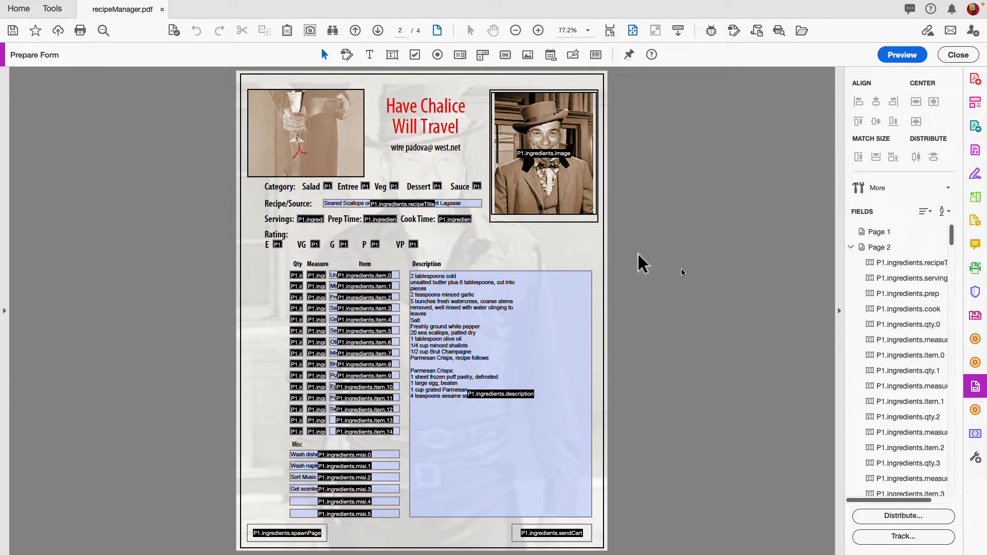
pyautogui.click(346, 514)
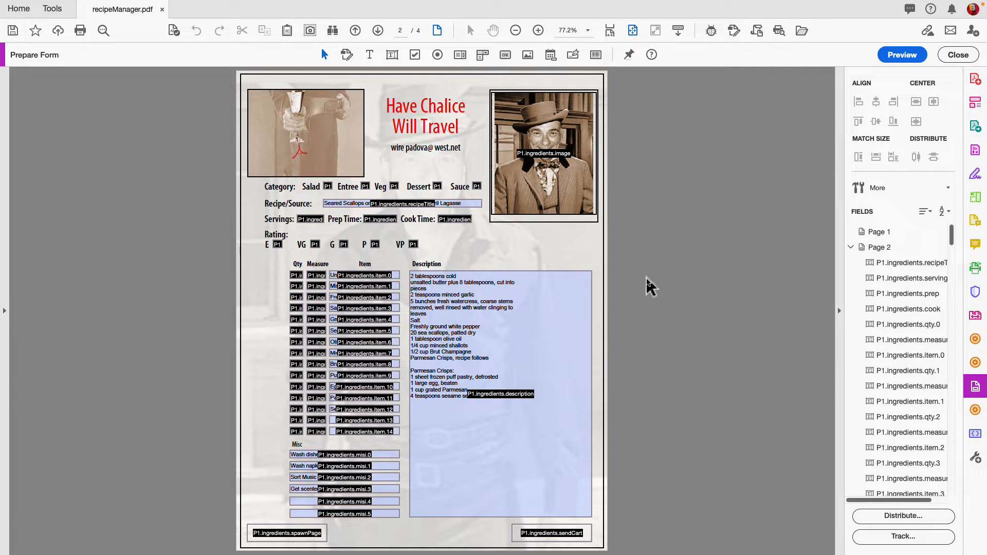
pyautogui.click(500, 394)
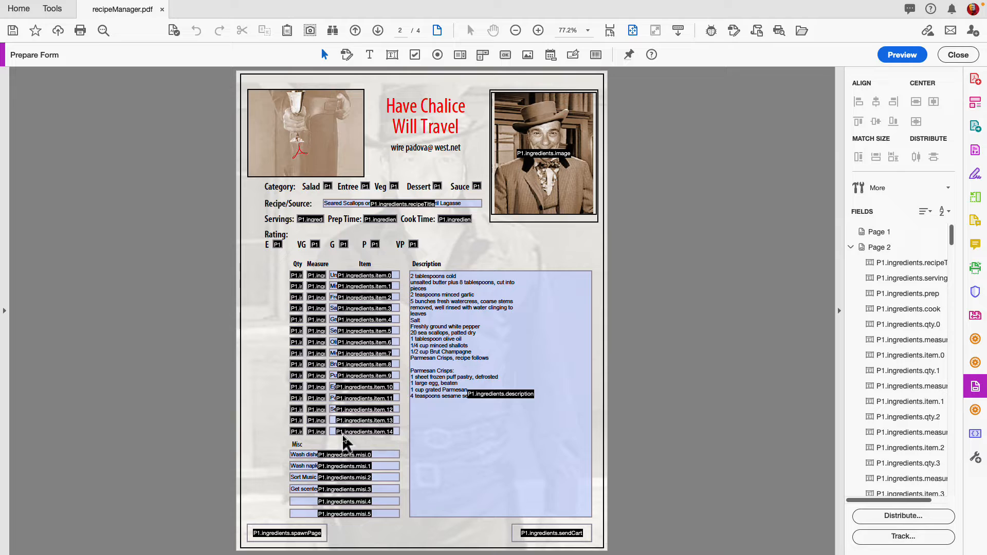
pyautogui.moveTo(410, 284)
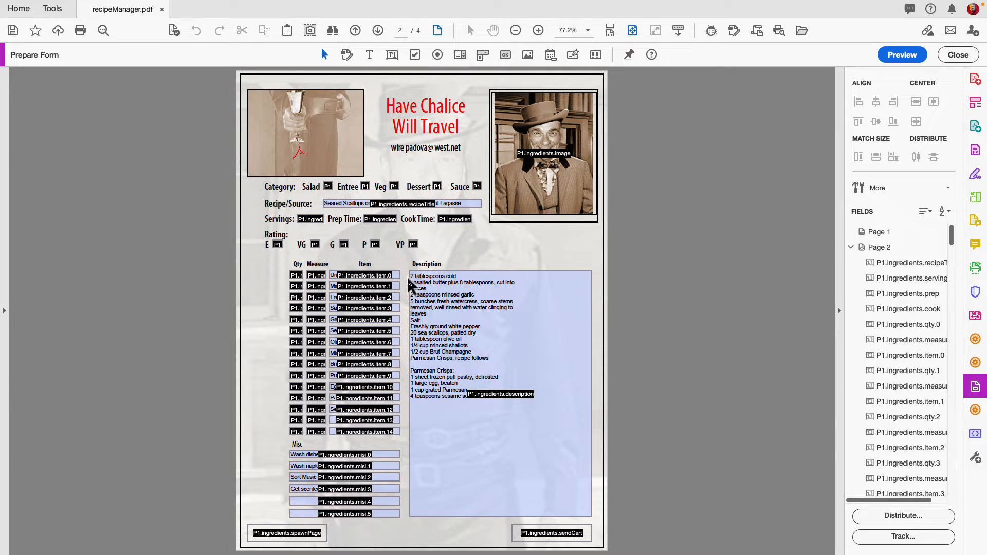
pyautogui.moveTo(858, 122)
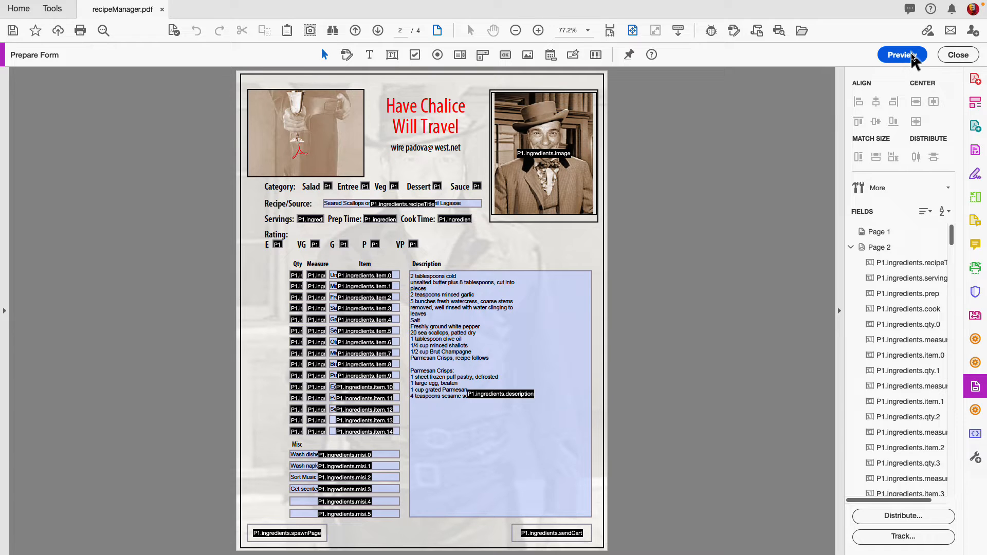
# Step: Preview the form so the scallops recipe's quantities, measures and items show
pyautogui.click(902, 54)
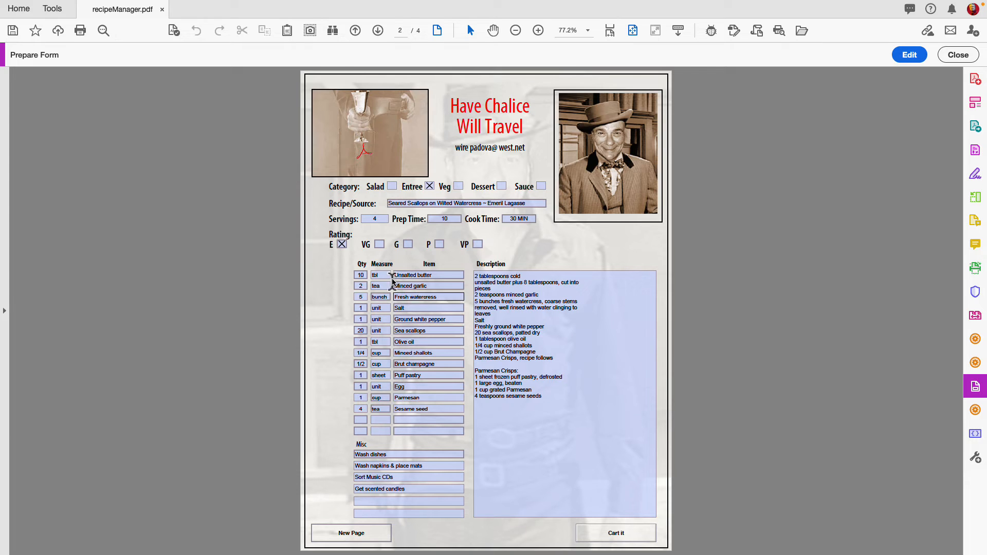
pyautogui.moveTo(741, 323)
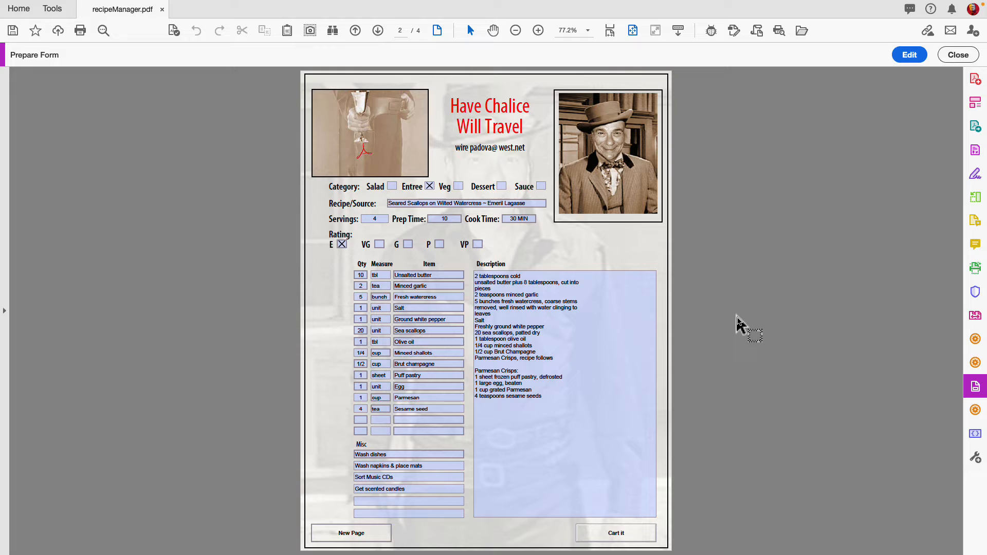
pyautogui.moveTo(742, 355)
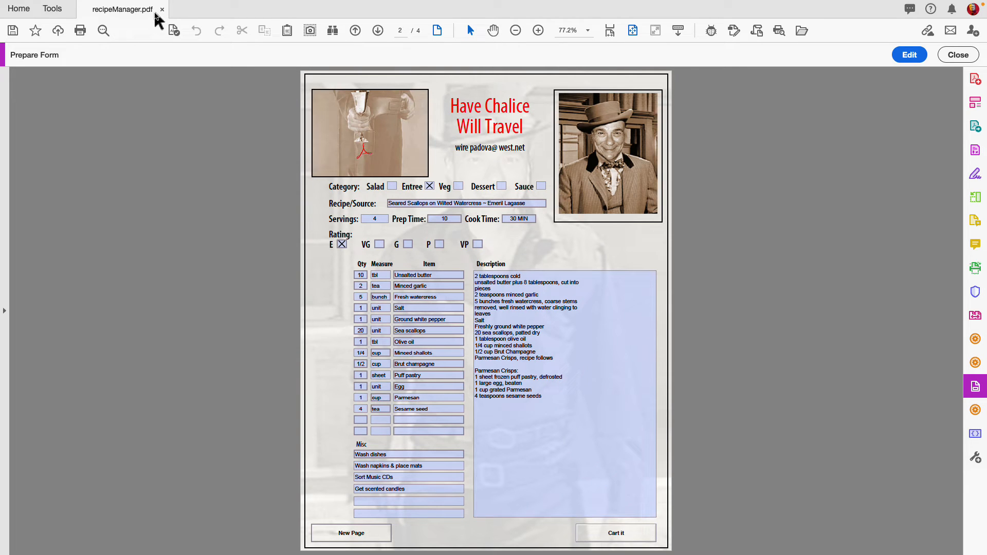
pyautogui.moveTo(615, 533)
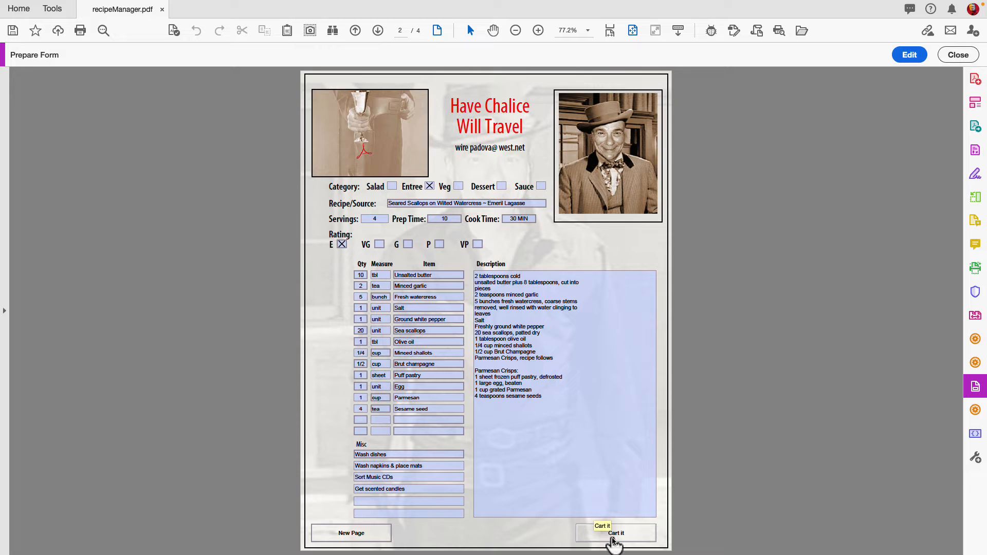
# Step: Send the ingredients to shoppingCart.pdf with Cart it, then return to recipeManager.pdf
pyautogui.click(614, 534)
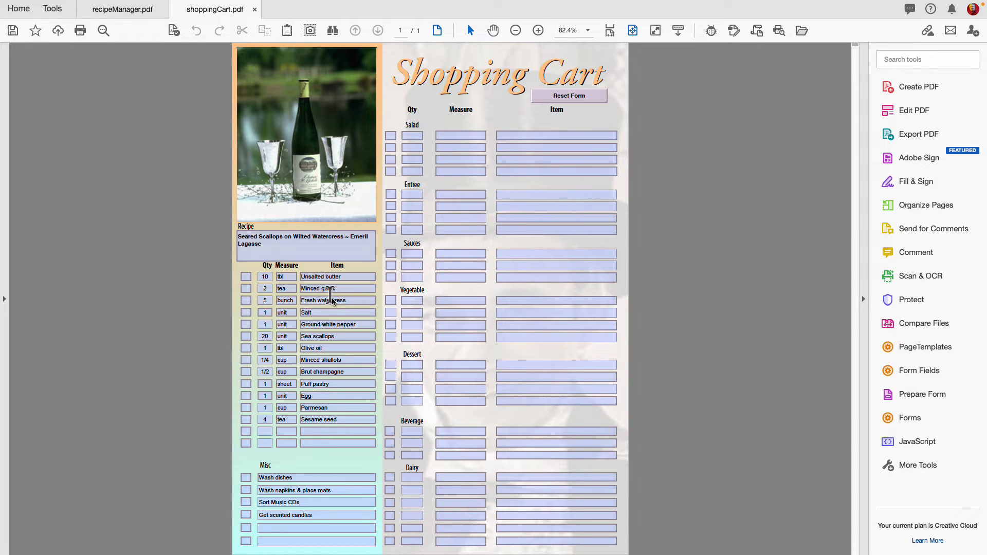
pyautogui.click(317, 527)
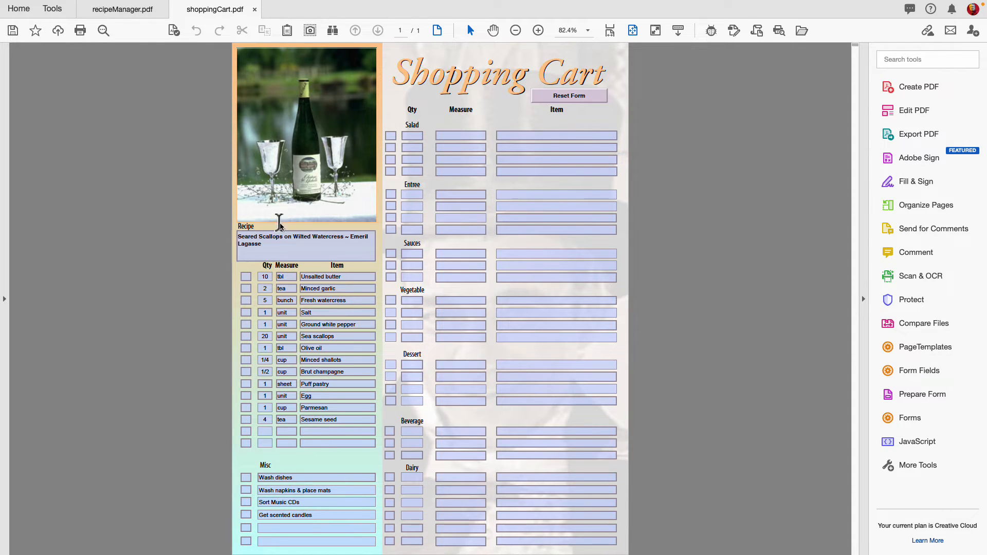
pyautogui.moveTo(668, 157)
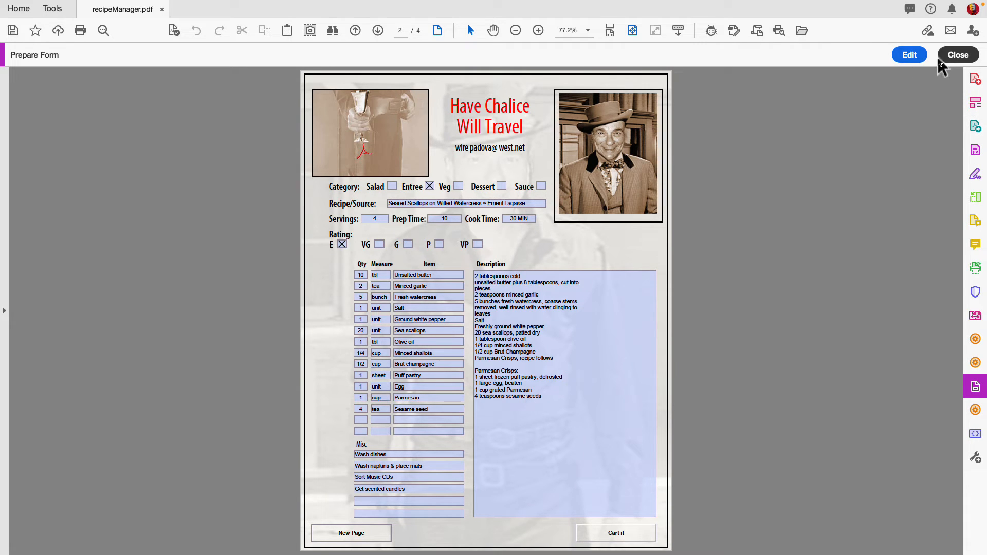
pyautogui.moveTo(919, 120)
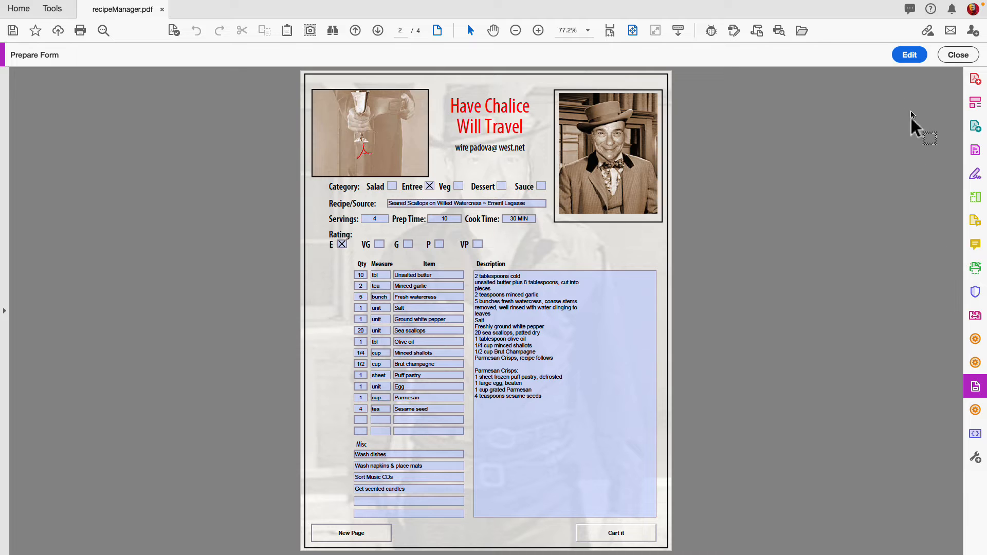
# Step: Open the Cart it button's Mouse Up 'Run a JavaScript' action in the script editor
pyautogui.click(908, 54)
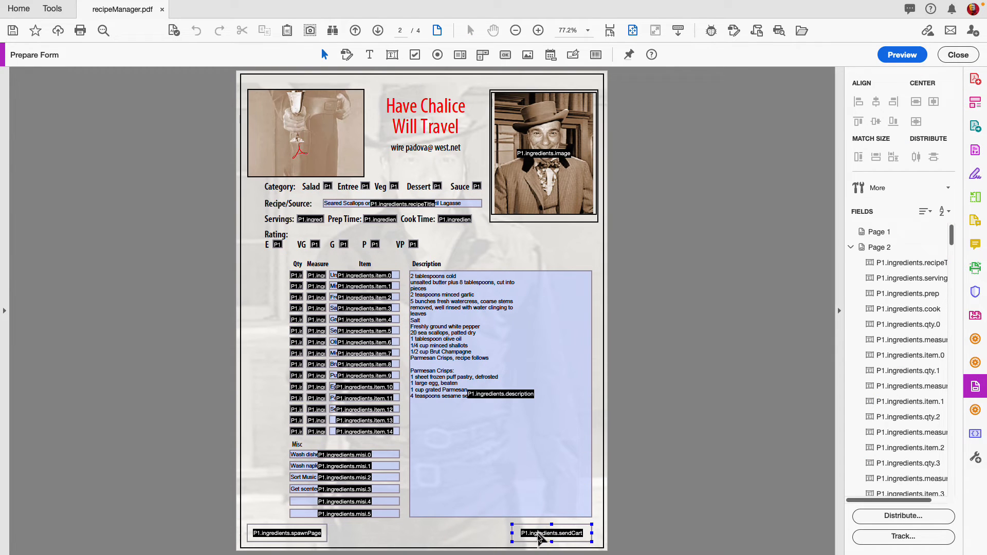
pyautogui.doubleClick(550, 533)
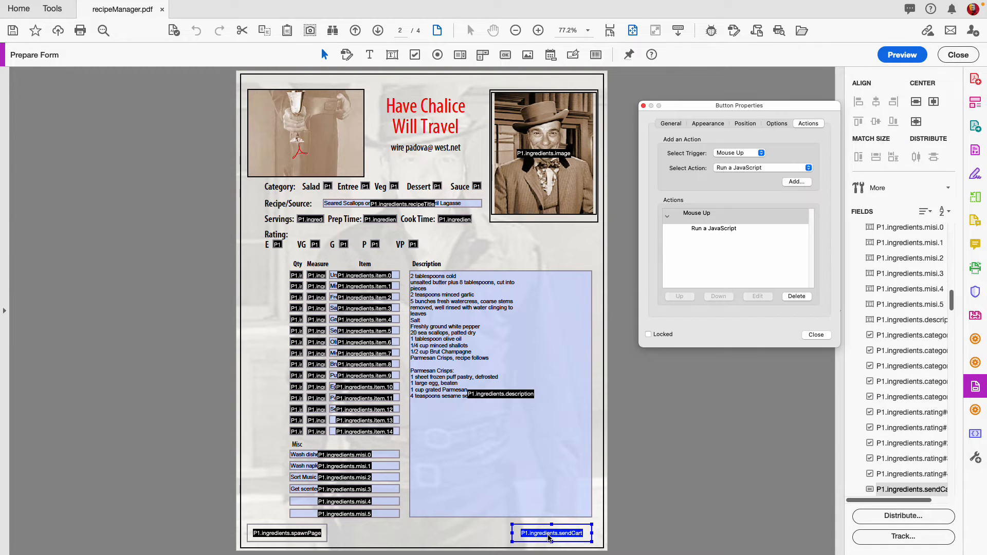
pyautogui.click(714, 228)
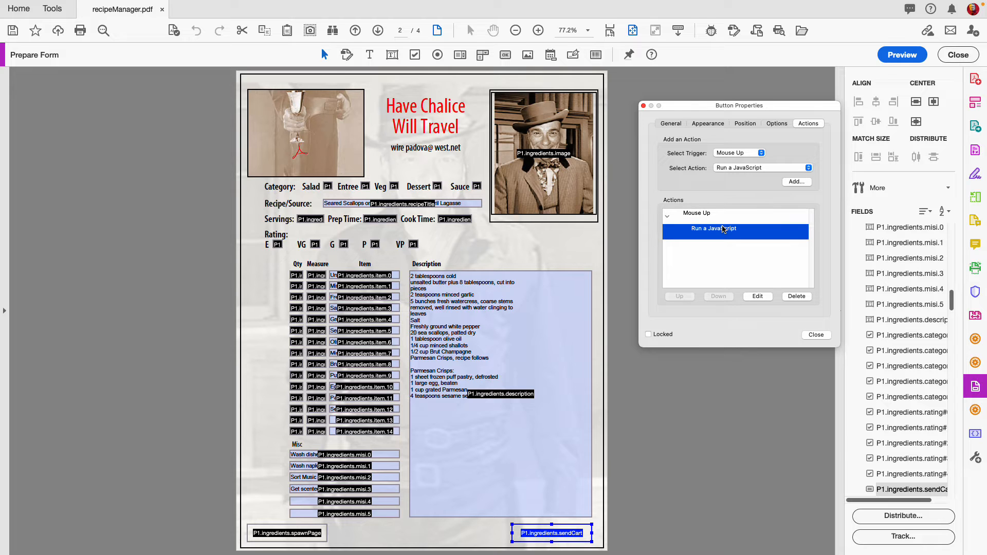
pyautogui.click(757, 296)
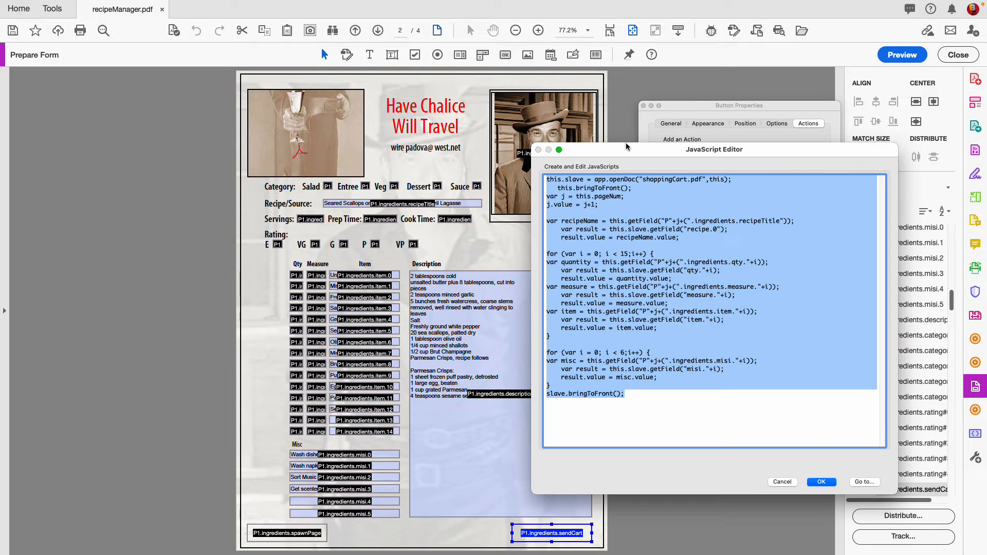
# Step: Reposition the JavaScript Editor and review the lines copying ingredients into shoppingCart.pdf
pyautogui.moveTo(715, 149); pyautogui.dragTo(529, 108)
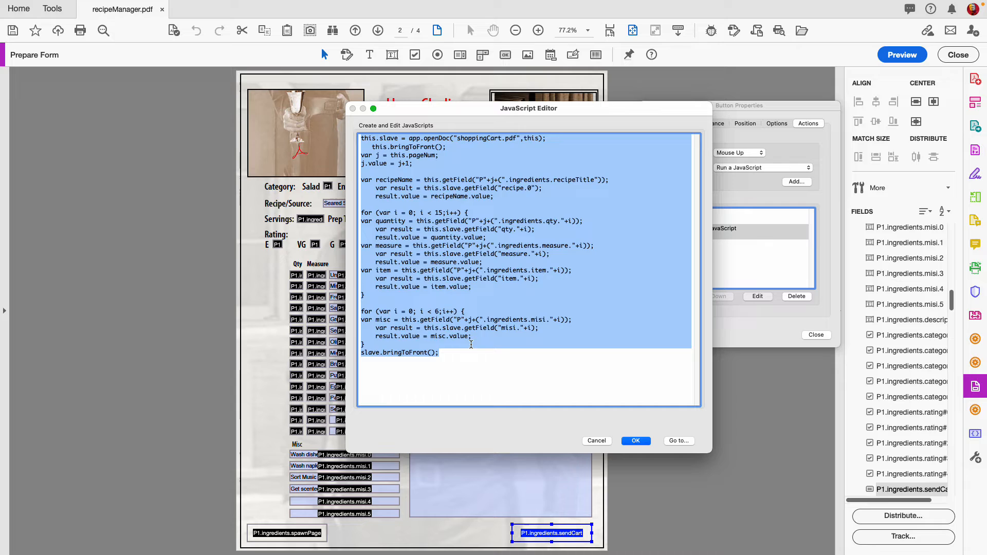
pyautogui.click(437, 353)
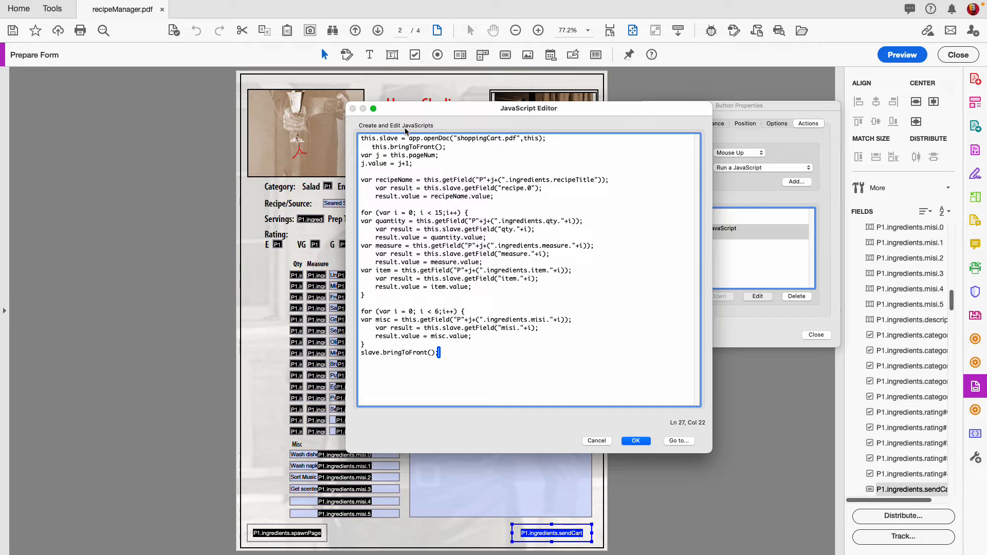
pyautogui.moveTo(512, 148)
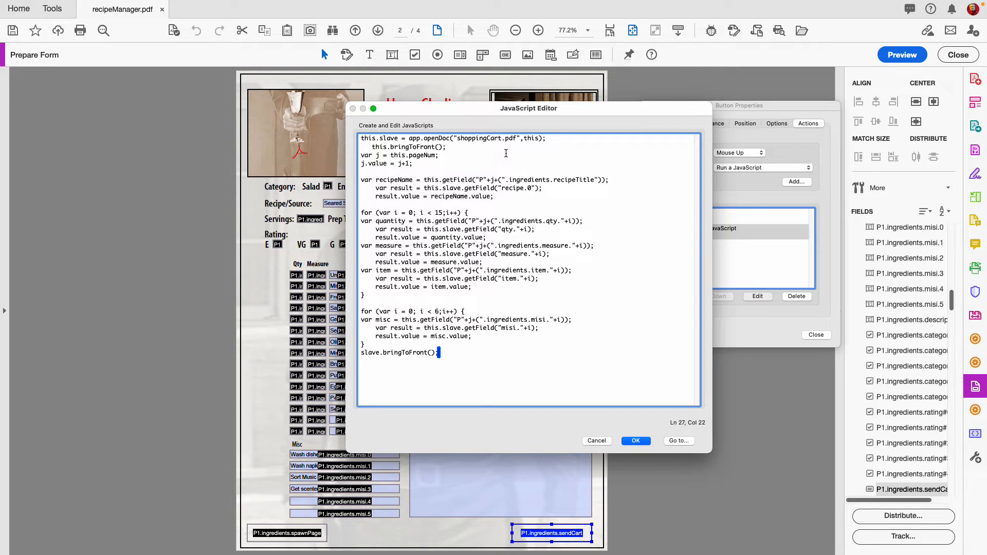
pyautogui.moveTo(528, 108); pyautogui.dragTo(715, 93)
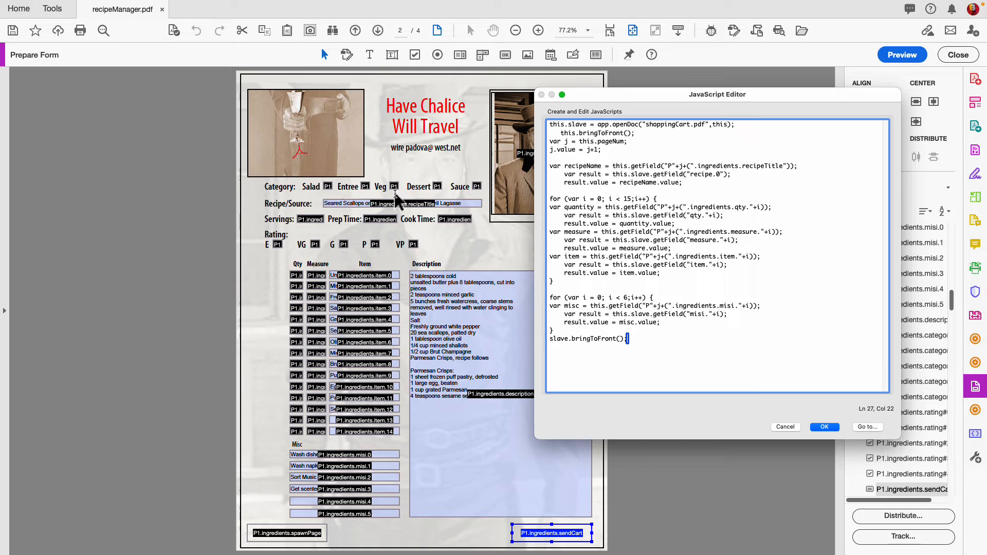
pyautogui.moveTo(274, 252)
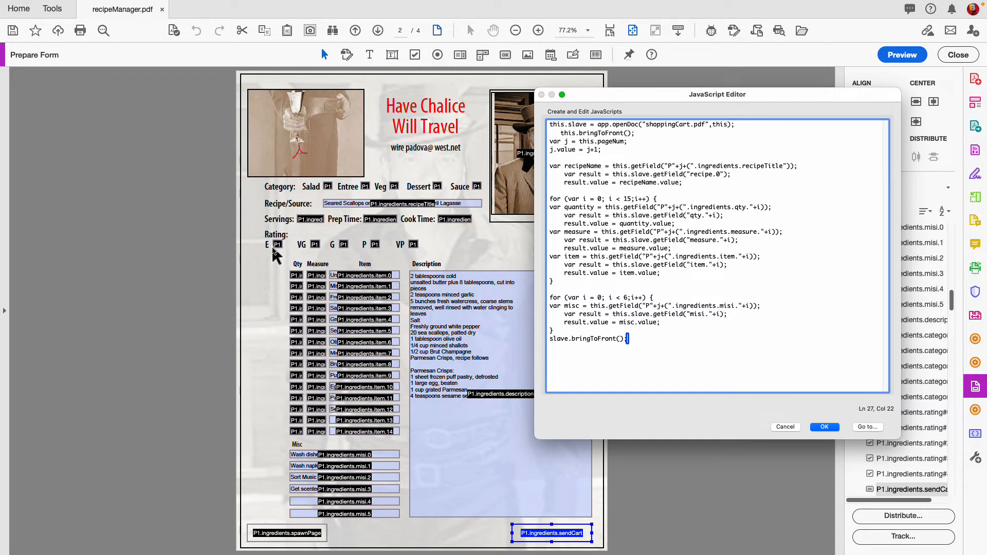
pyautogui.moveTo(418, 227)
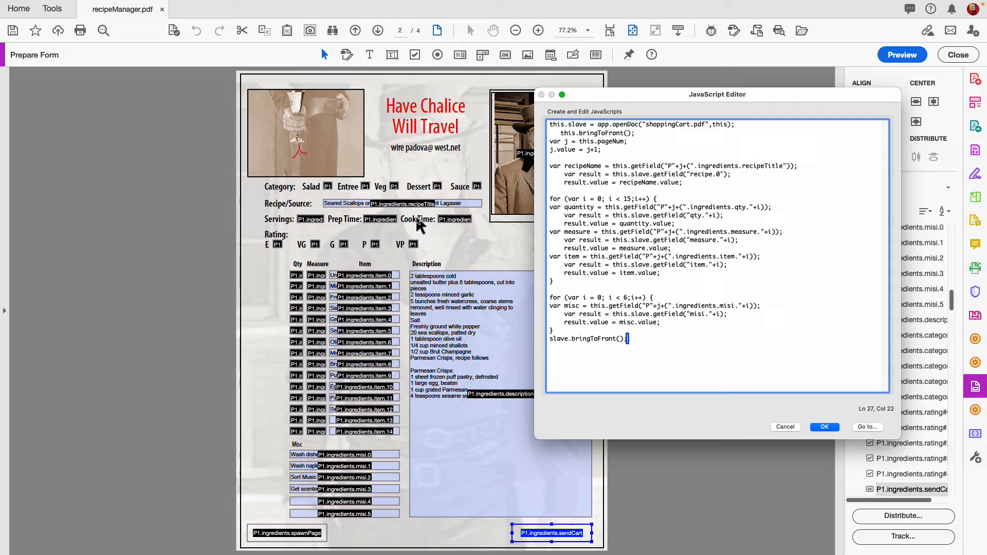
pyautogui.moveTo(590, 157)
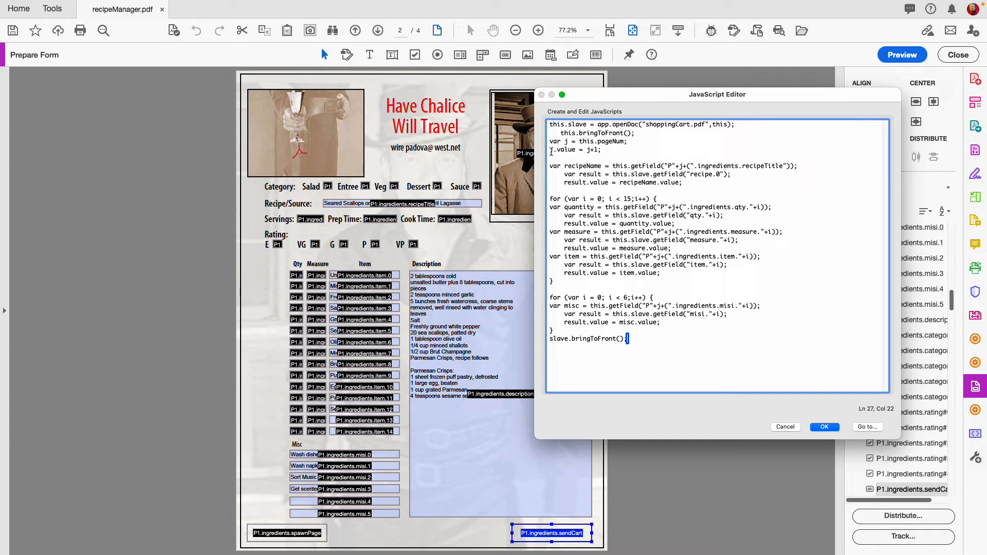
pyautogui.moveTo(303, 131)
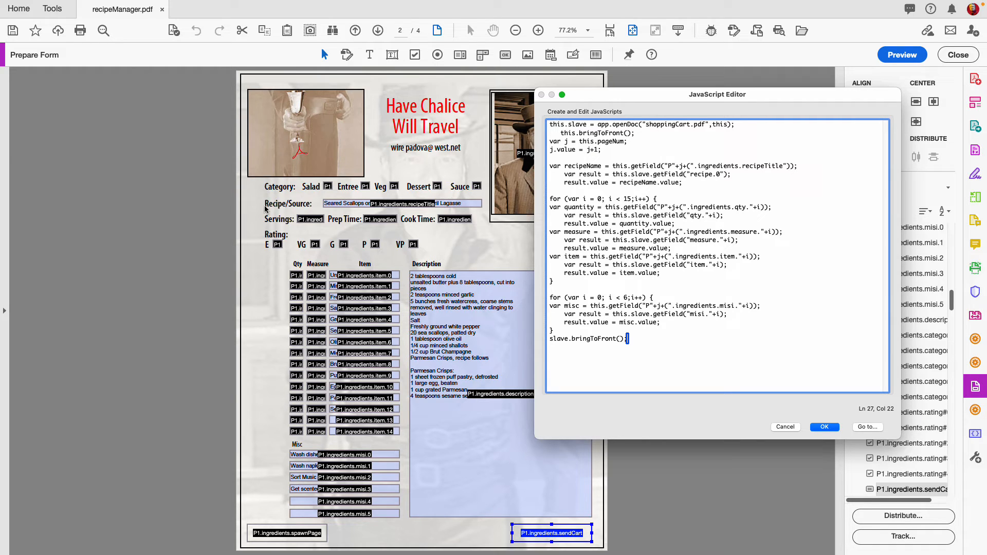
pyautogui.moveTo(419, 256)
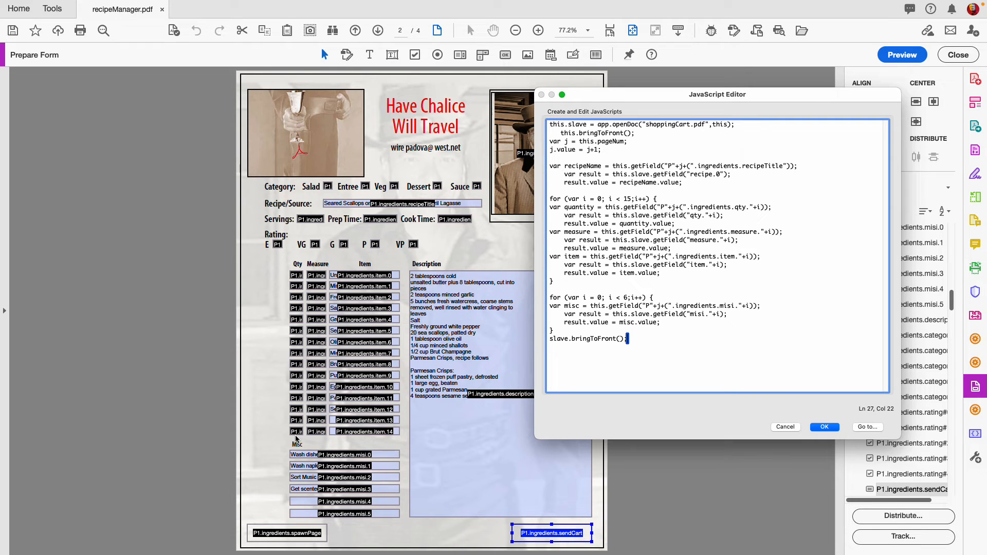
pyautogui.click(680, 231)
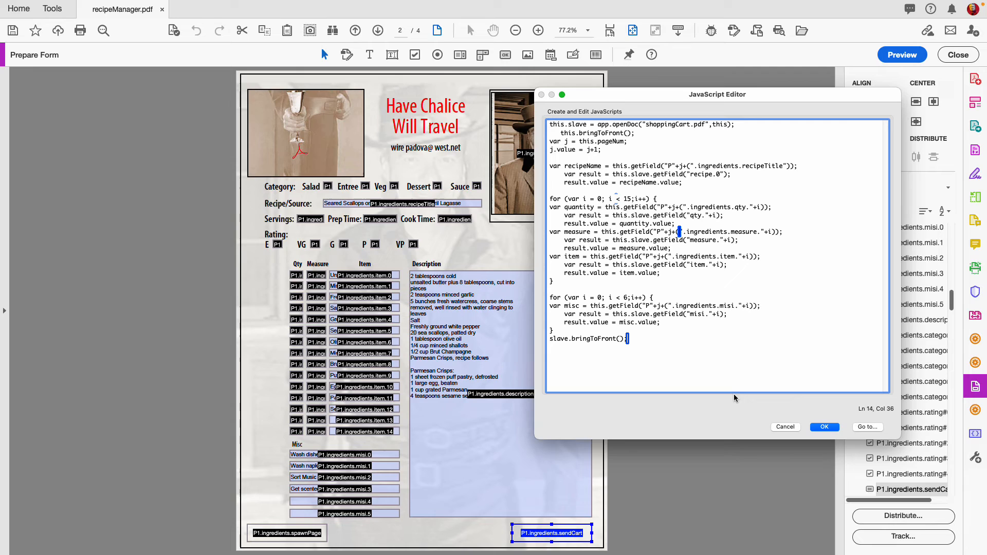
pyautogui.moveTo(666, 343)
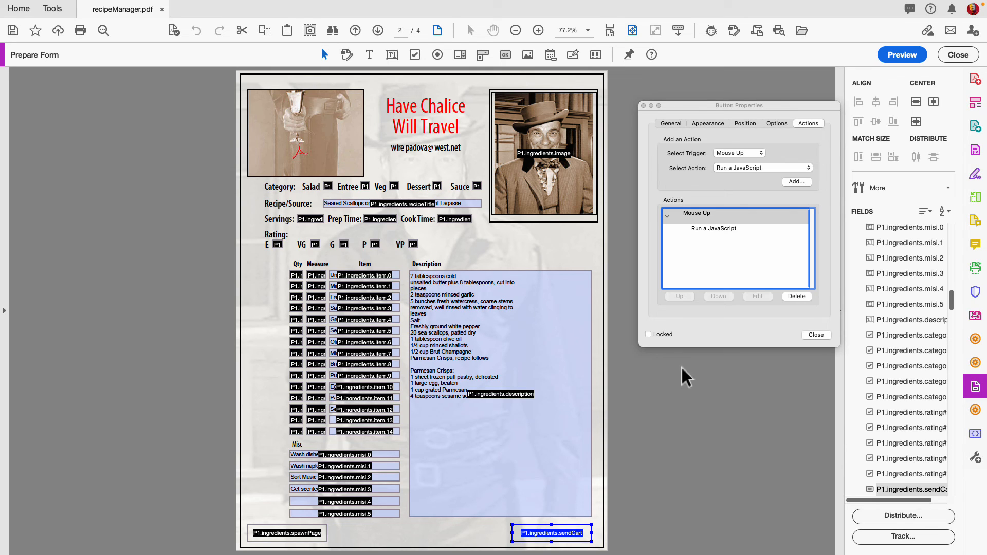
pyautogui.moveTo(702, 358)
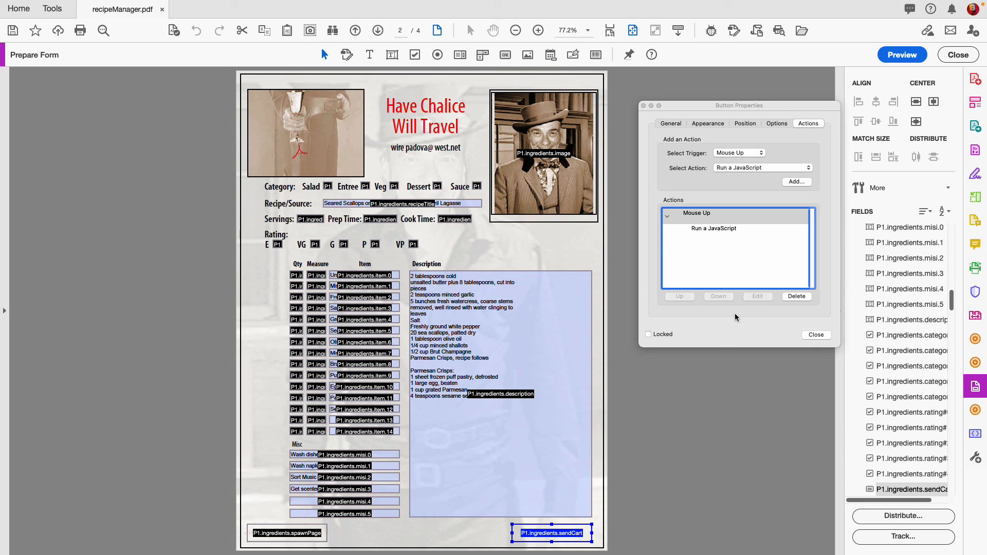
pyautogui.moveTo(692, 264)
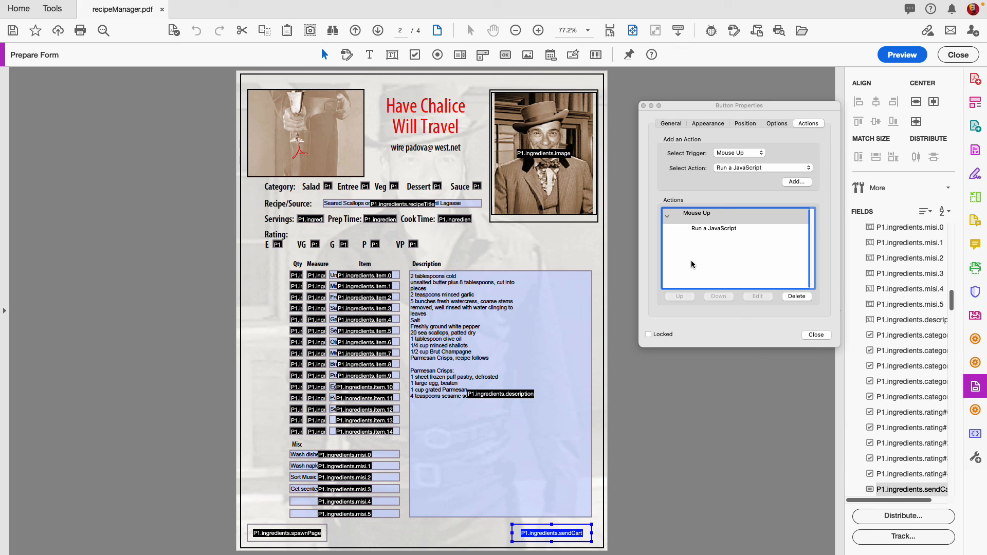
pyautogui.moveTo(675, 108)
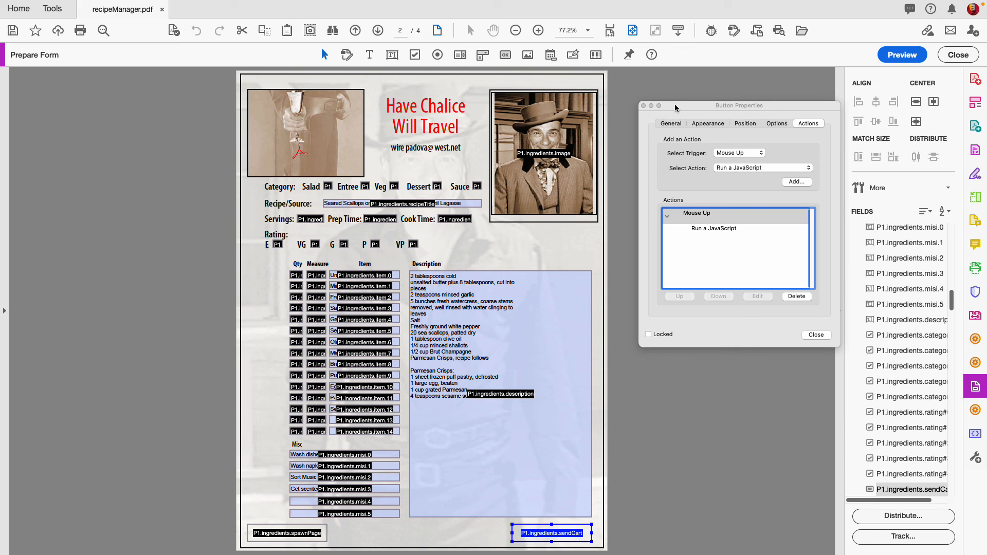